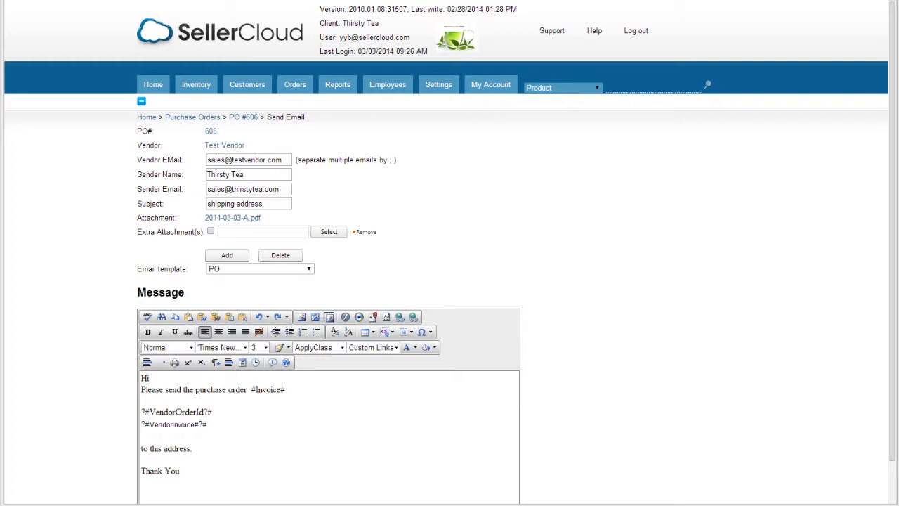
pyautogui.click(295, 84)
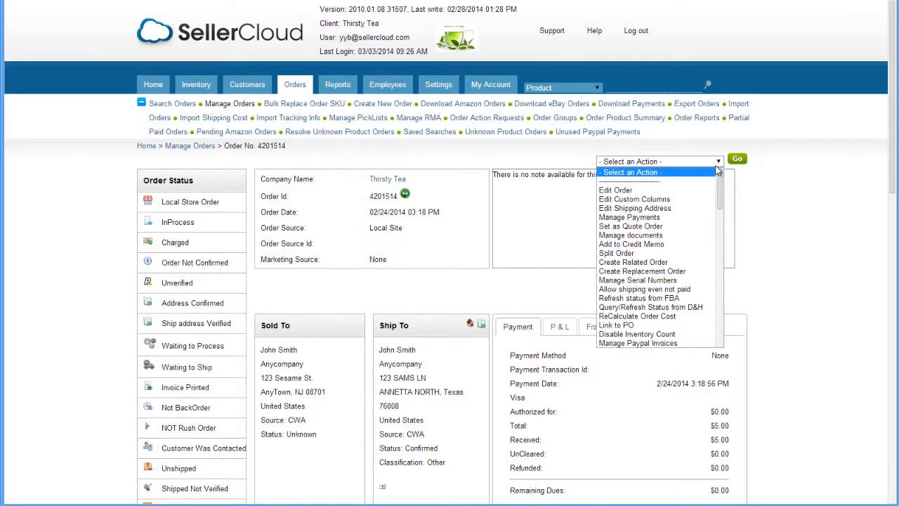
pyautogui.click(657, 160)
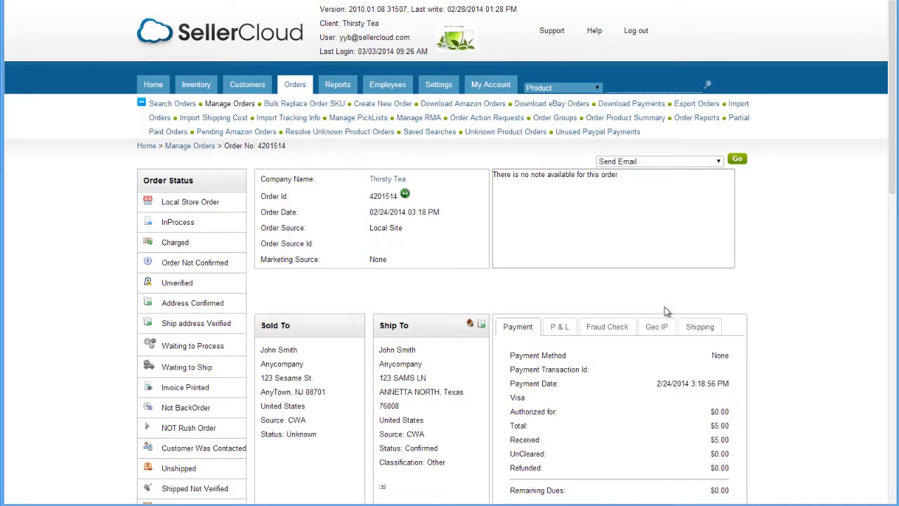
pyautogui.click(735, 160)
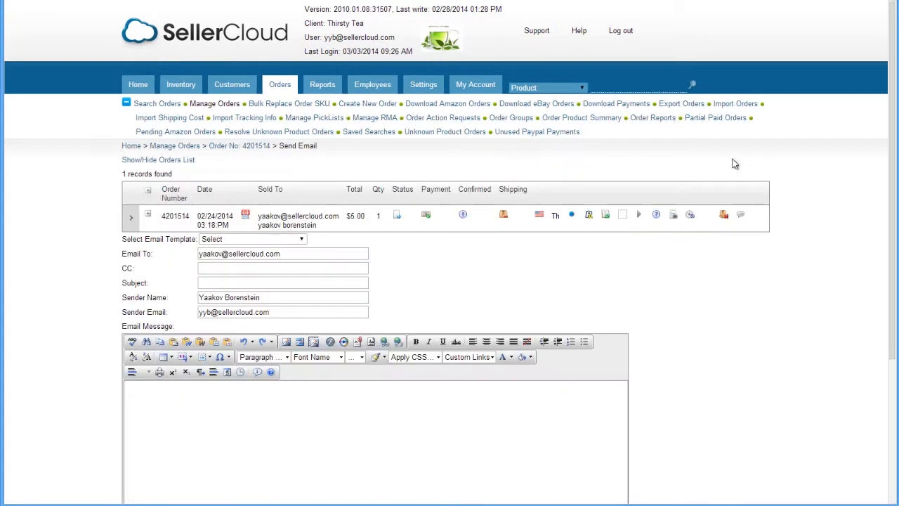
# Choose the Order Welcome template so its message fills the email.
pyautogui.click(252, 239)
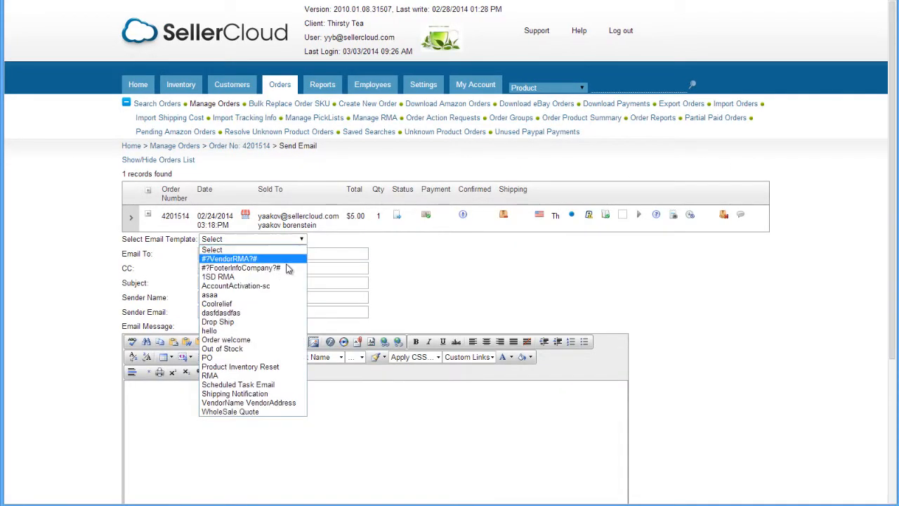
pyautogui.click(224, 339)
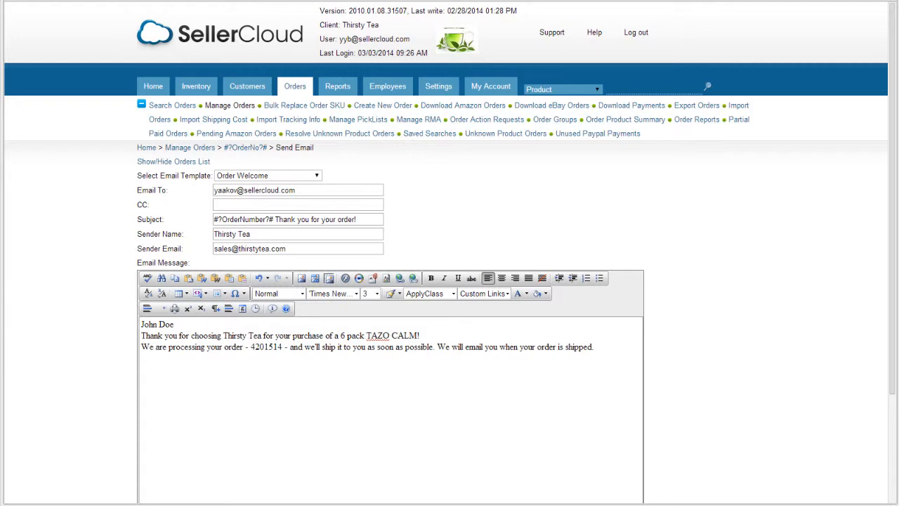
pyautogui.scroll(-3)
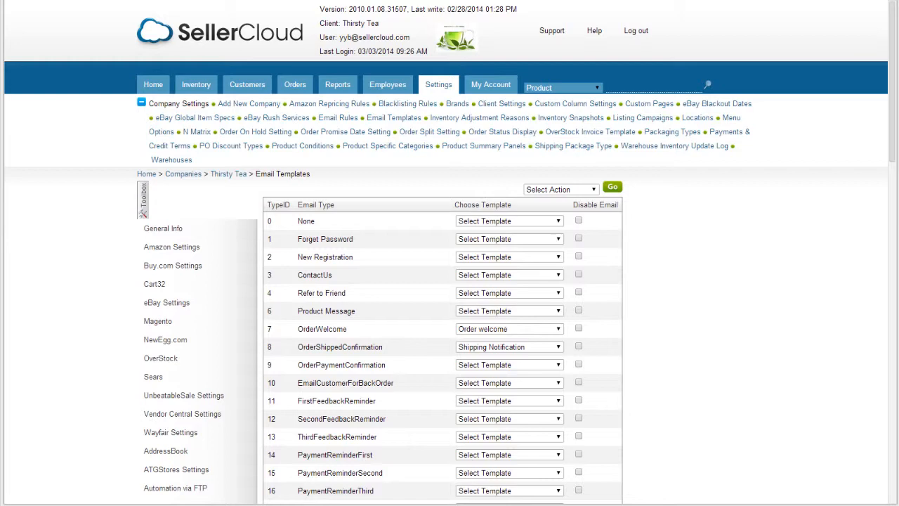
# Return to the companies list and open Thirsty Tea for editing.
pyautogui.click(182, 174)
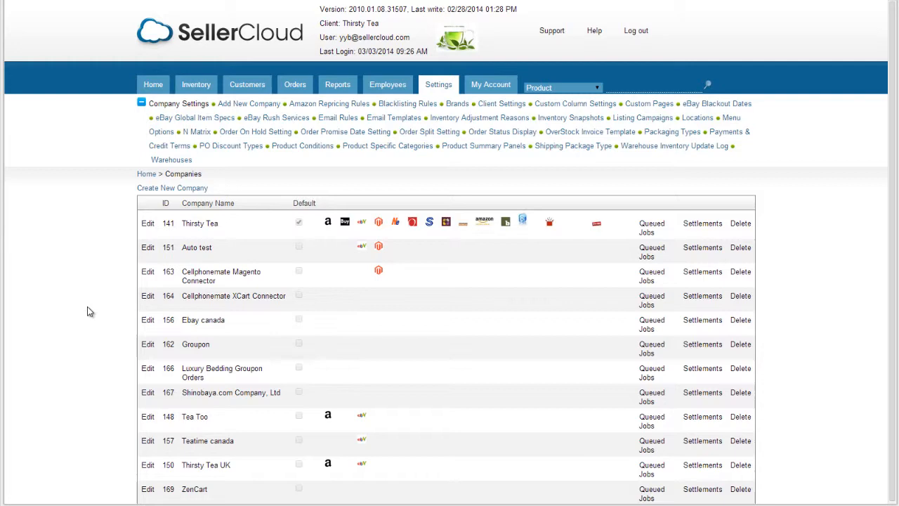
pyautogui.moveTo(140, 235)
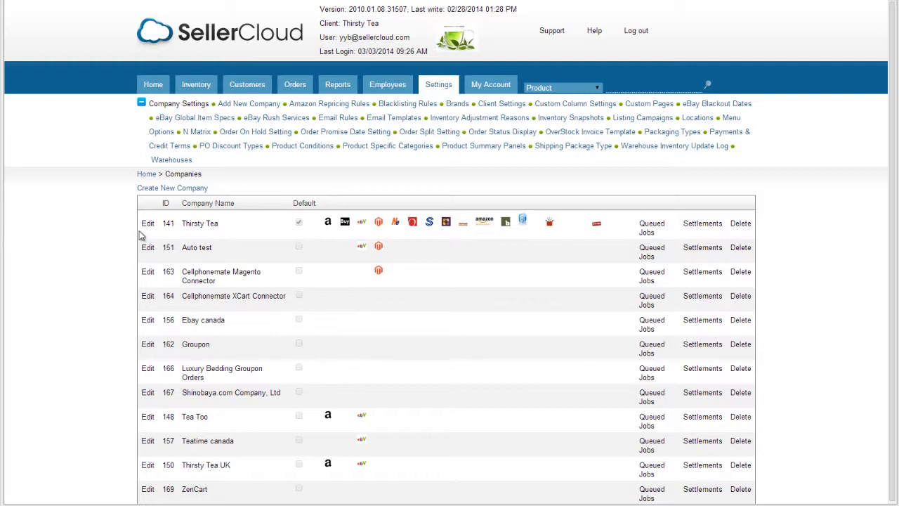
pyautogui.click(147, 223)
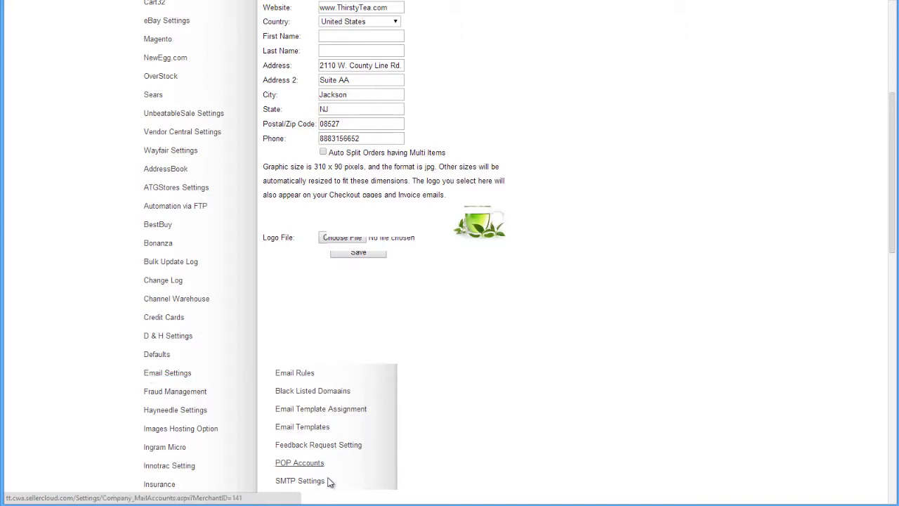
# Set the SMTP server to smtp.gmail.com with port 587.
pyautogui.click(299, 481)
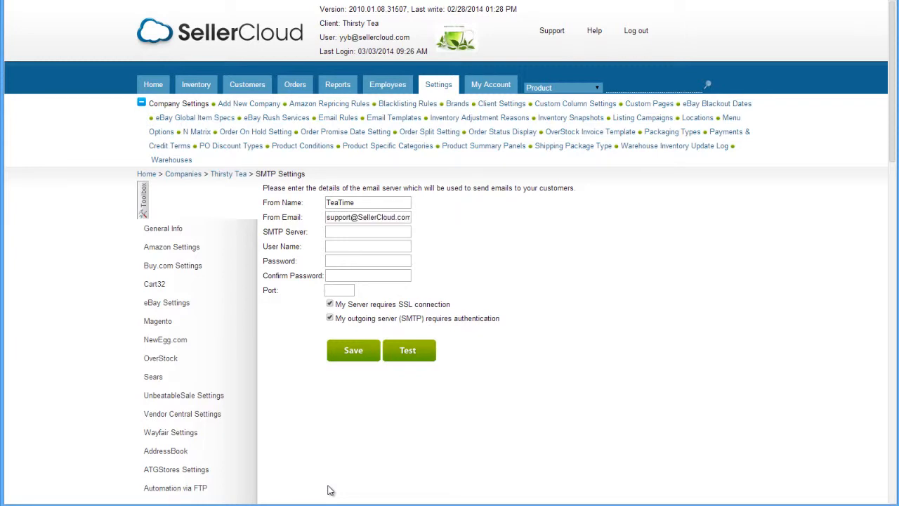
pyautogui.write('smtp.gmail.com')
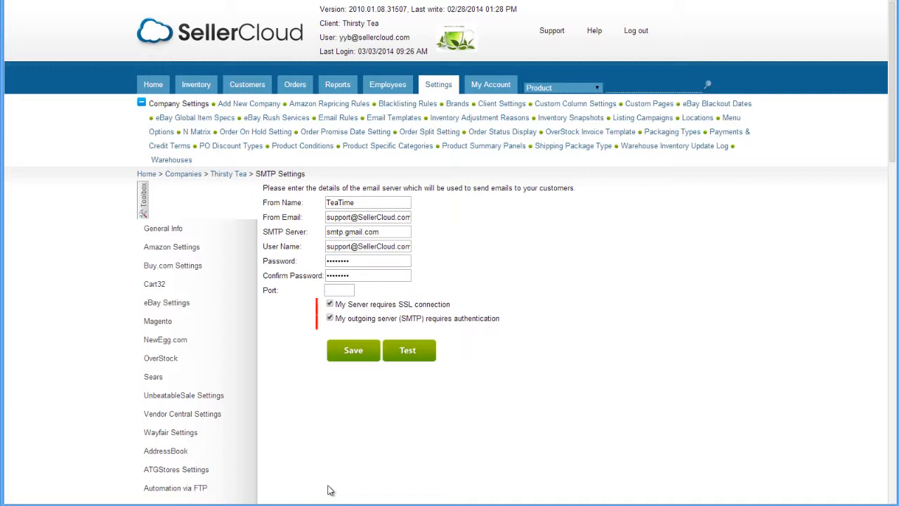
pyautogui.click(412, 310)
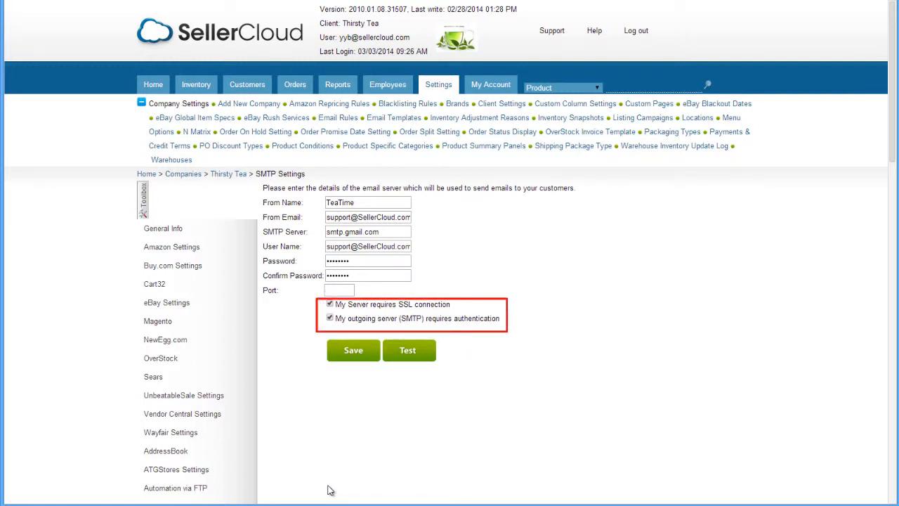
pyautogui.write('587')
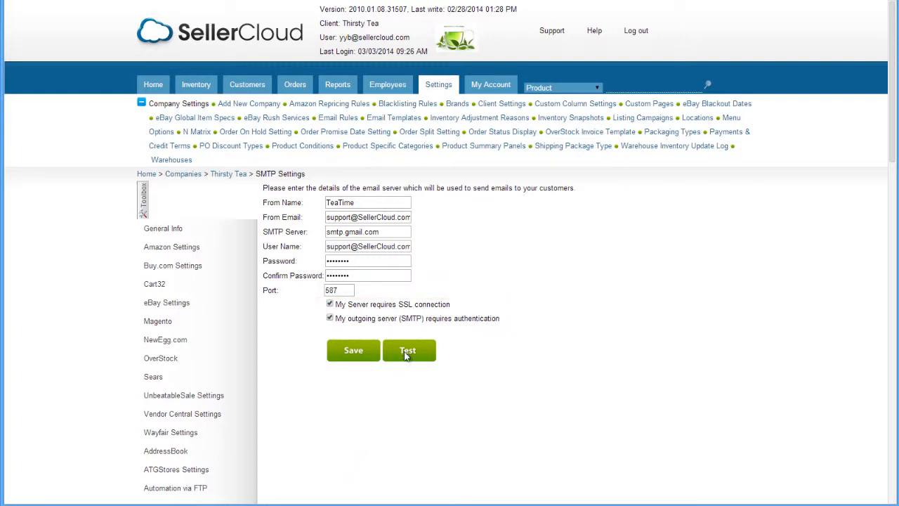
# Send a test email with the server settings and return to general settings.
pyautogui.click(407, 350)
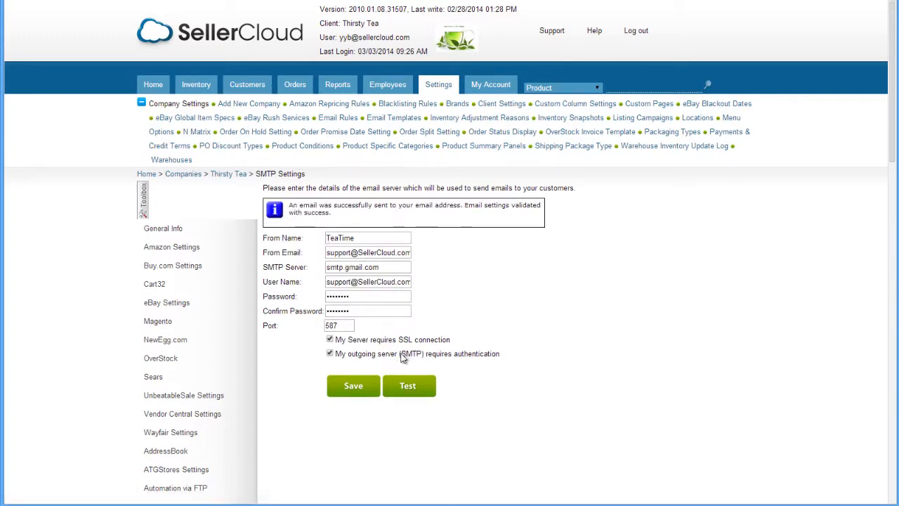
pyautogui.click(354, 385)
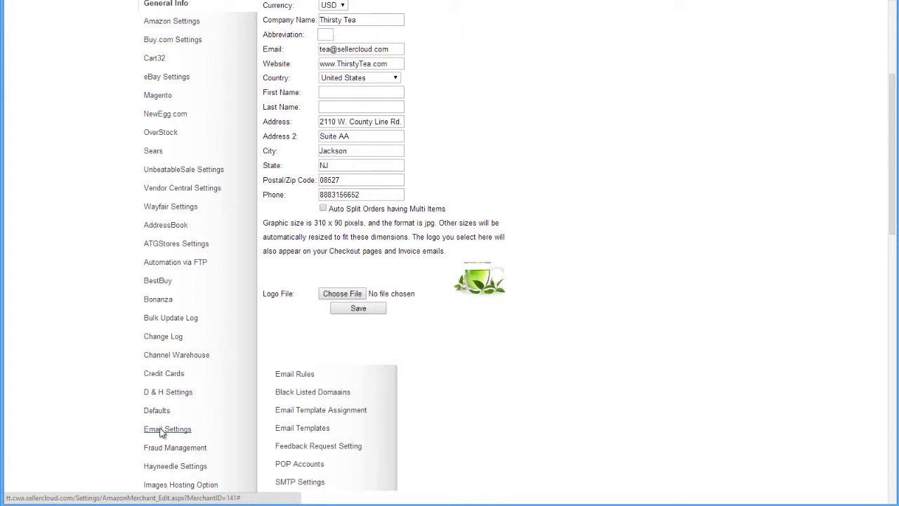
pyautogui.moveTo(188, 432)
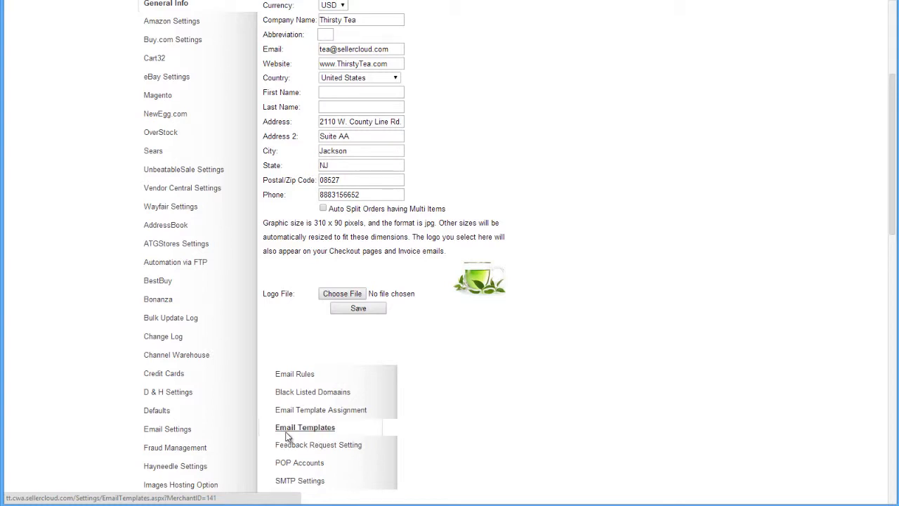
# From the company's Email Templates list, start adding a new template.
pyautogui.click(305, 427)
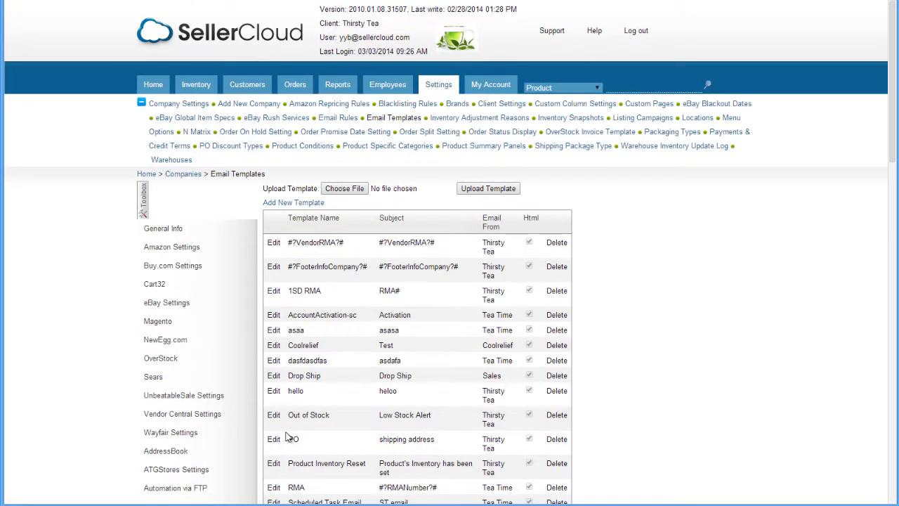
pyautogui.moveTo(292, 208)
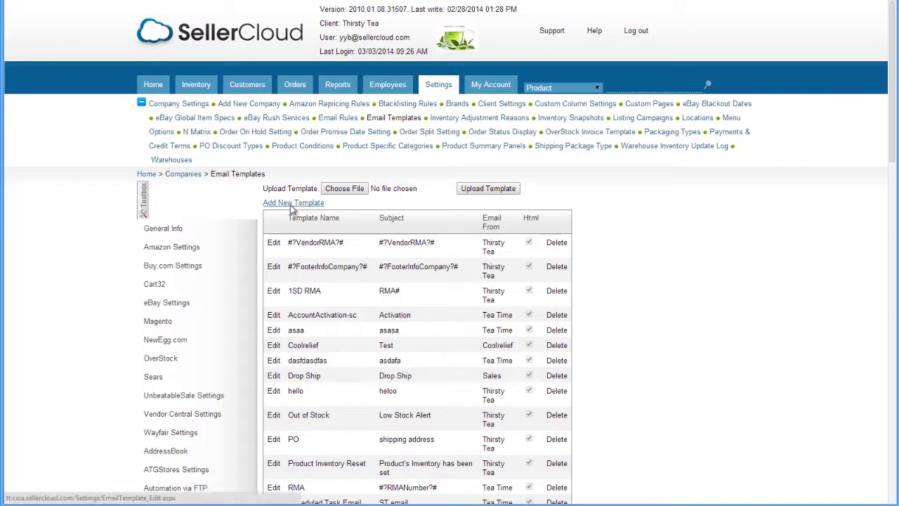
pyautogui.click(292, 202)
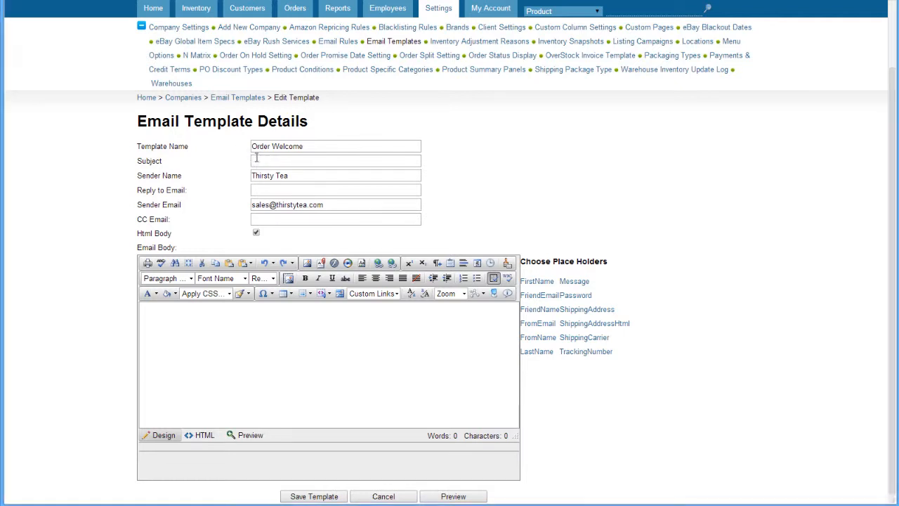
# Give the template the subject 'Thank you for your order'.
pyautogui.write('Thank you for your order!')
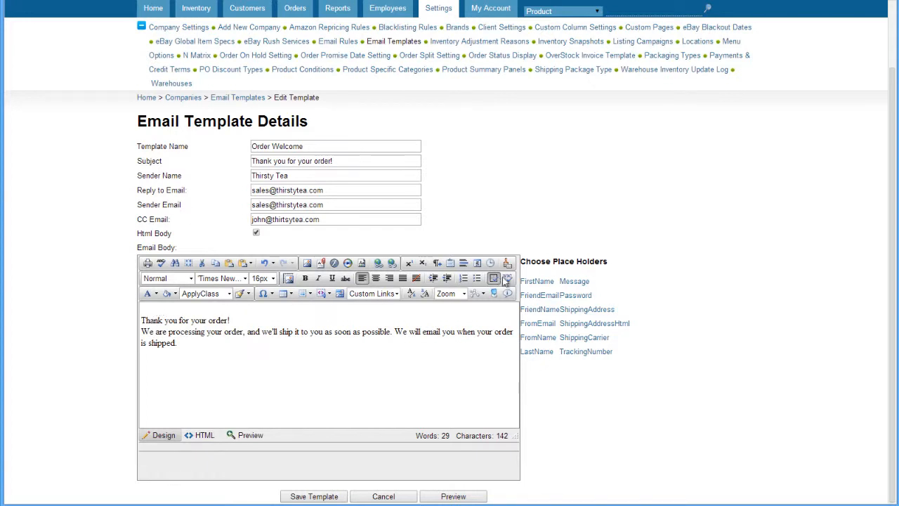
# Insert the FirstName and LastName placeholders into the greeting.
pyautogui.click(536, 281)
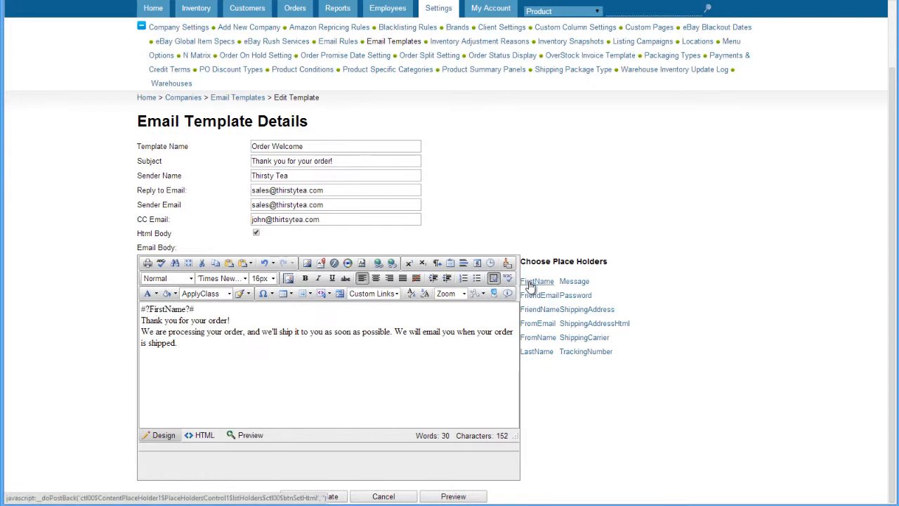
pyautogui.click(537, 351)
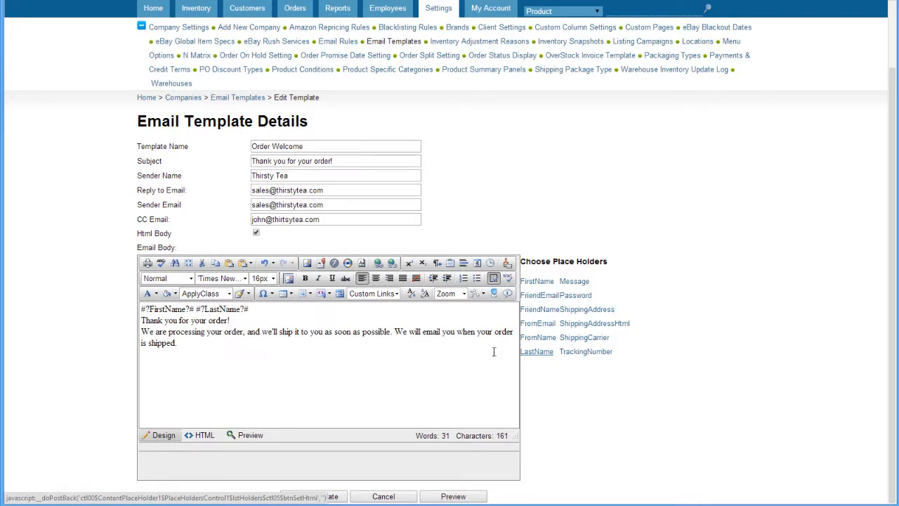
# Insert the OrderNumber placeholder via Insert Code Snippet and view the body as HTML.
pyautogui.click(323, 294)
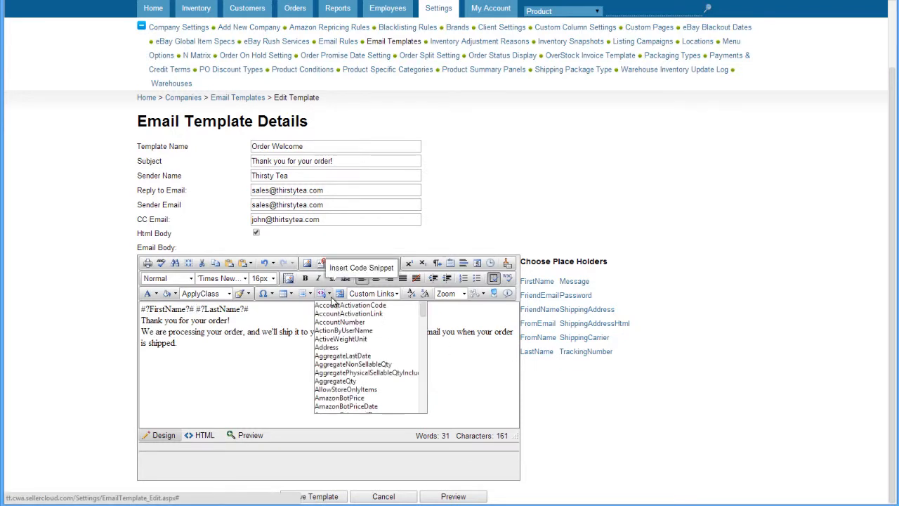
pyautogui.scroll(-3)
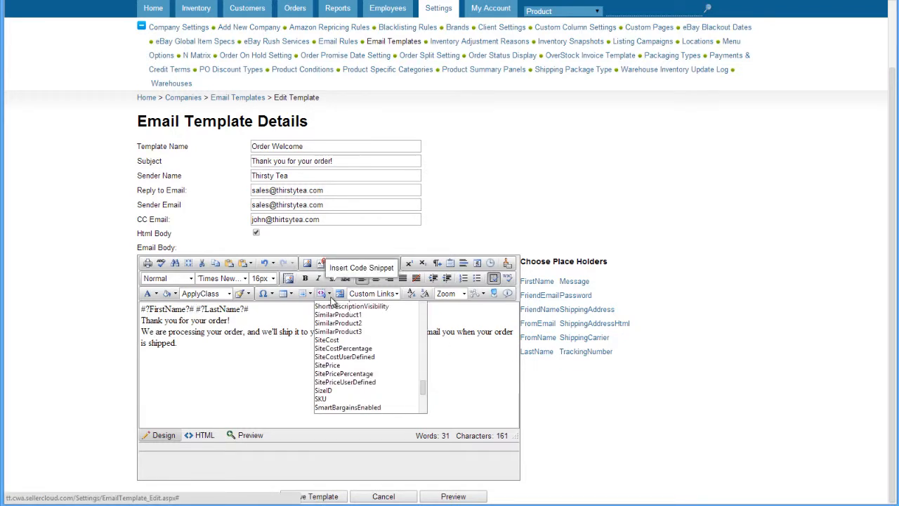
pyautogui.scroll(3)
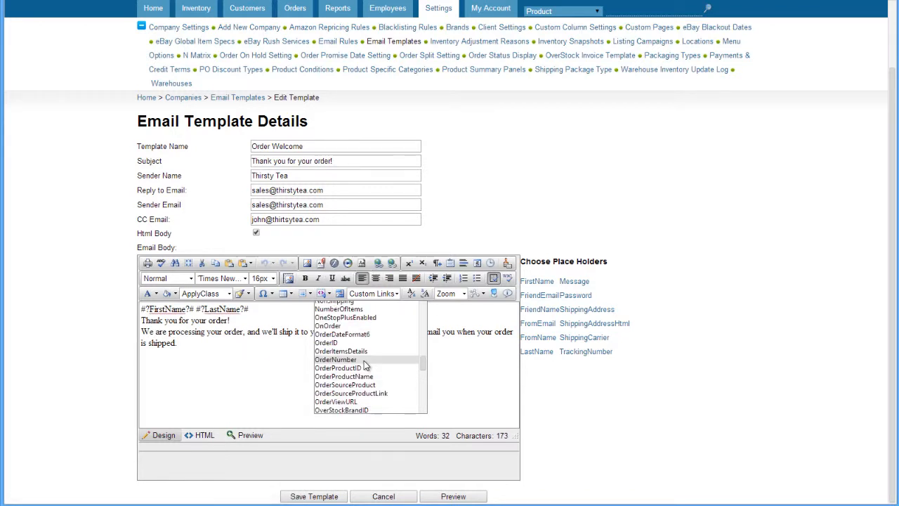
pyautogui.click(334, 360)
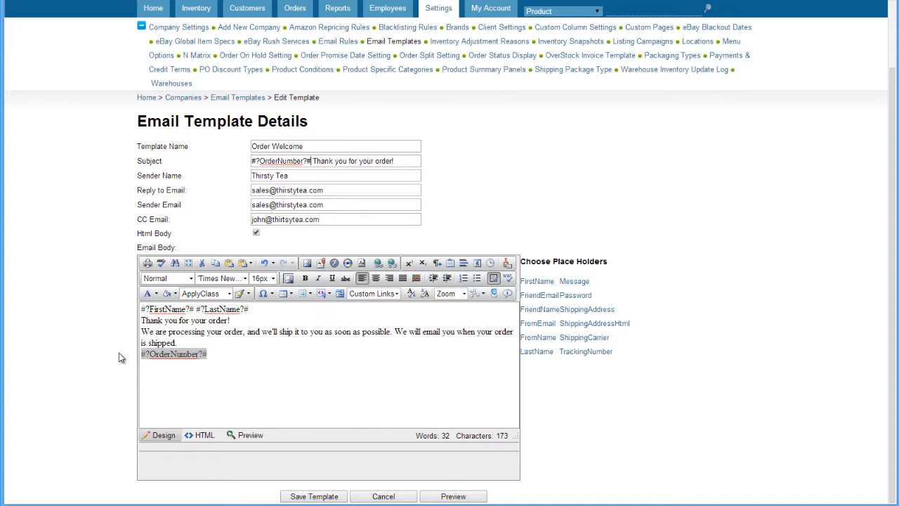
pyautogui.moveTo(142, 396)
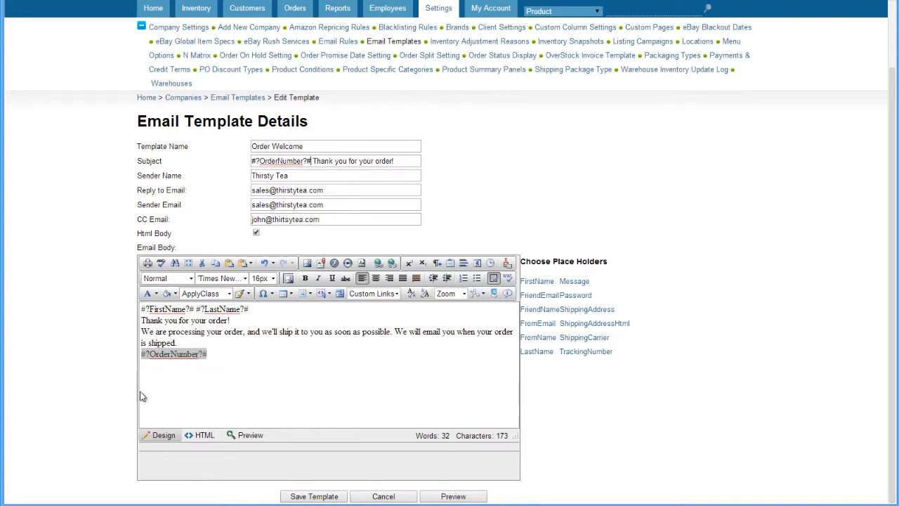
pyautogui.click(204, 435)
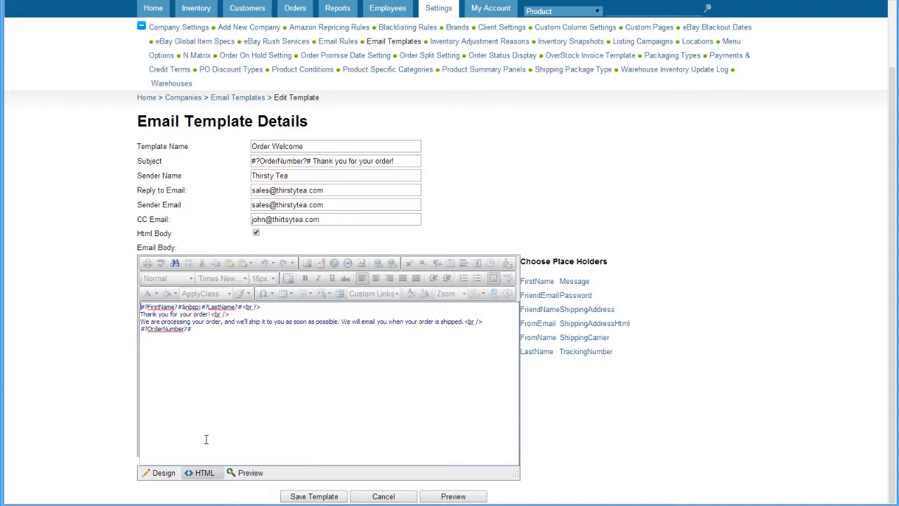
# Save the Order Welcome template.
pyautogui.click(313, 497)
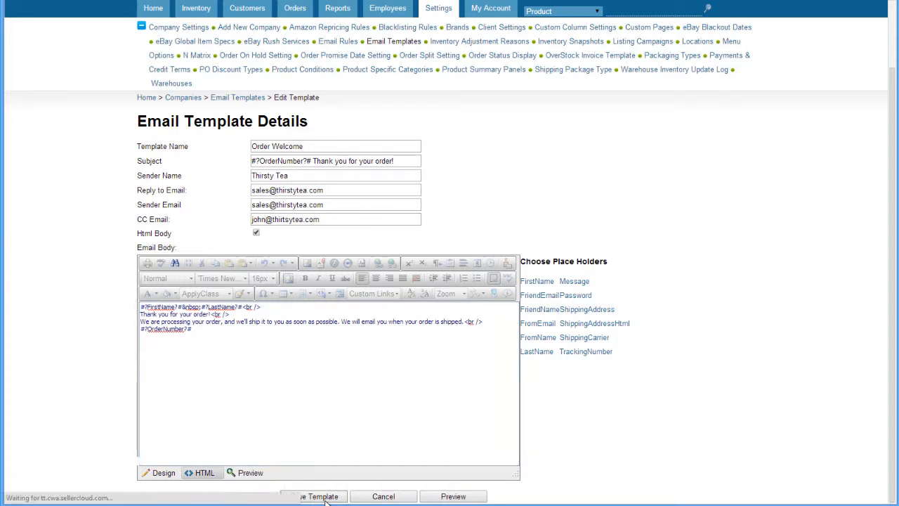
pyautogui.click(318, 495)
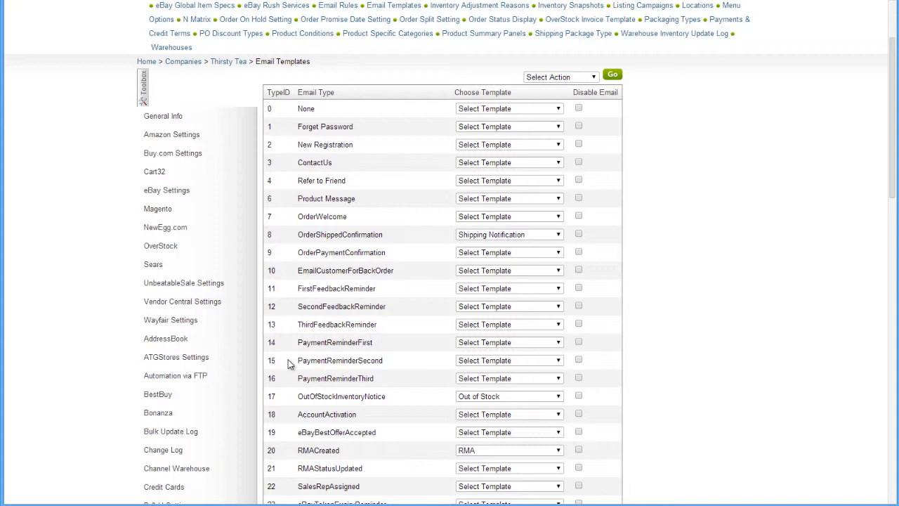
# Assign the Order Welcome template to the OrderWelcome email type and update the grid.
pyautogui.click(340, 233)
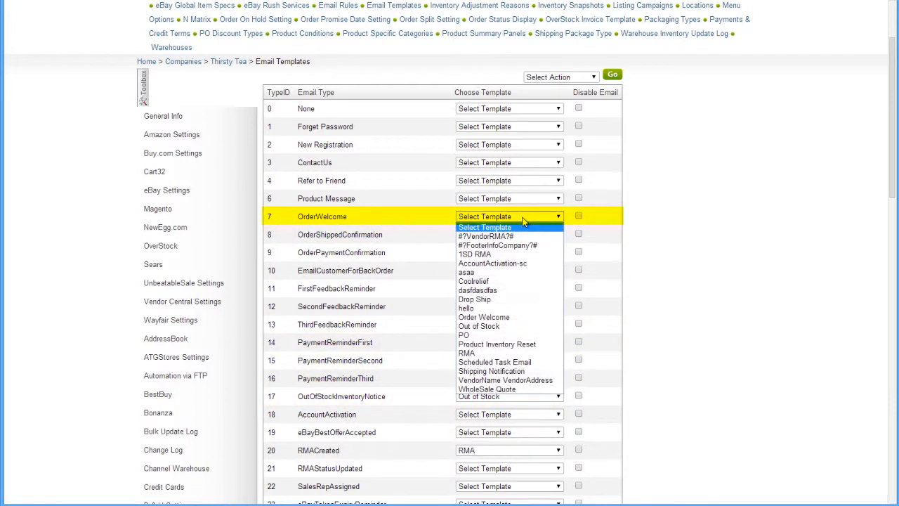
pyautogui.click(483, 317)
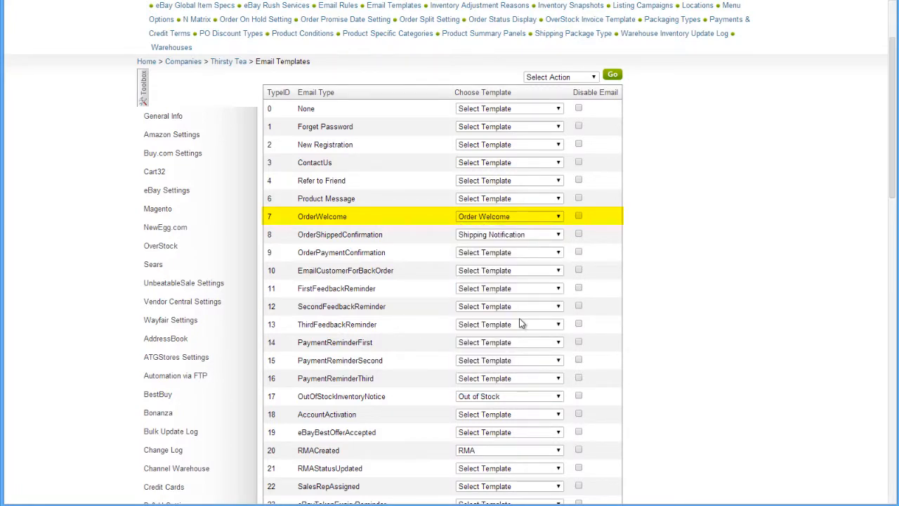
pyautogui.scroll(-3)
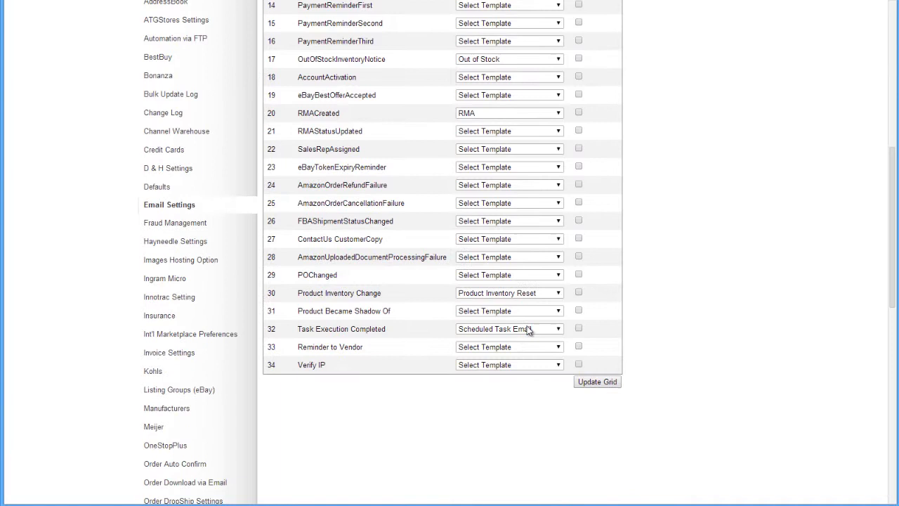
pyautogui.click(595, 382)
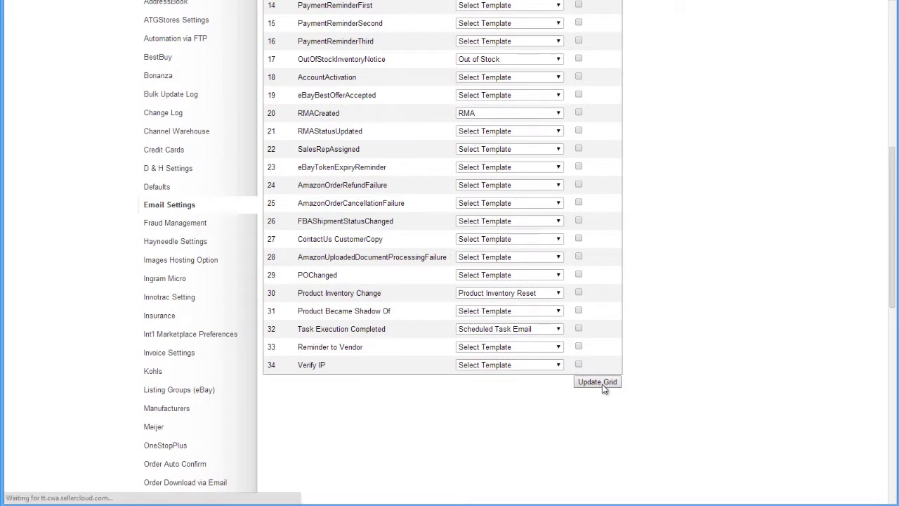
pyautogui.click(595, 382)
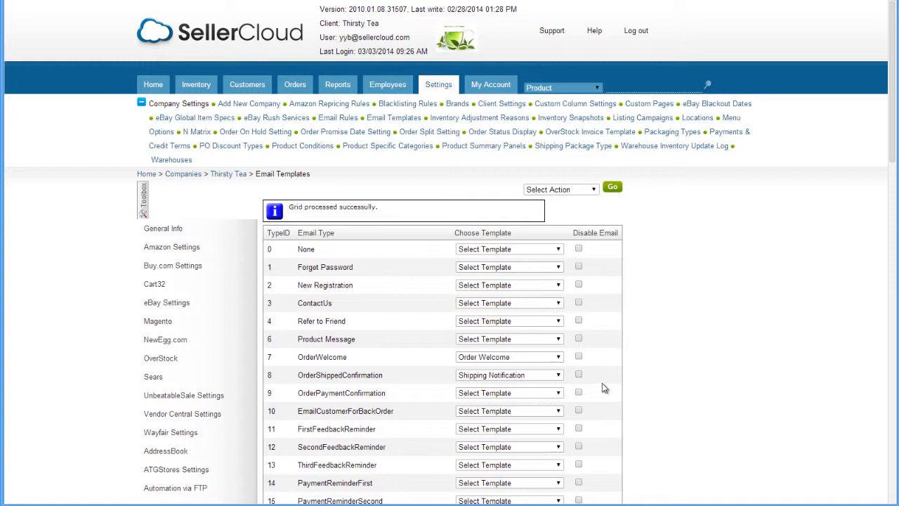
pyautogui.click(560, 188)
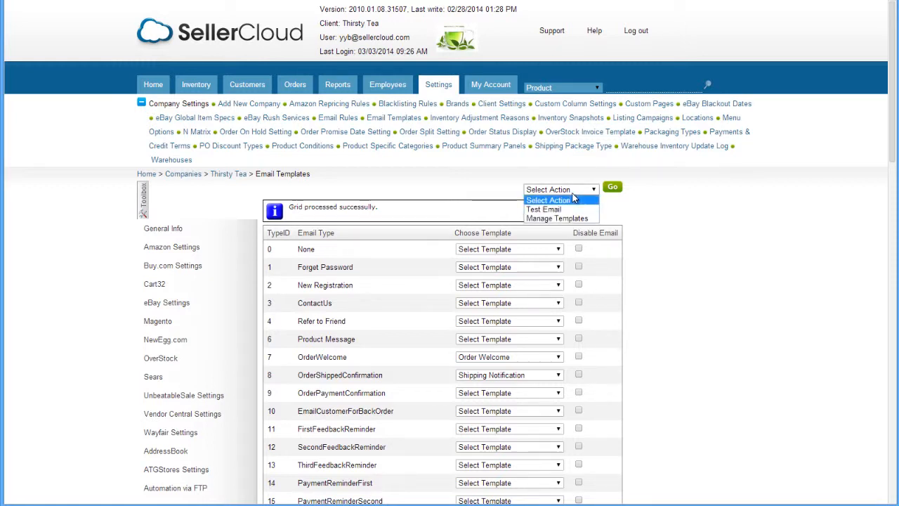
# Go to the Test Email page from the Action menu.
pyautogui.click(544, 209)
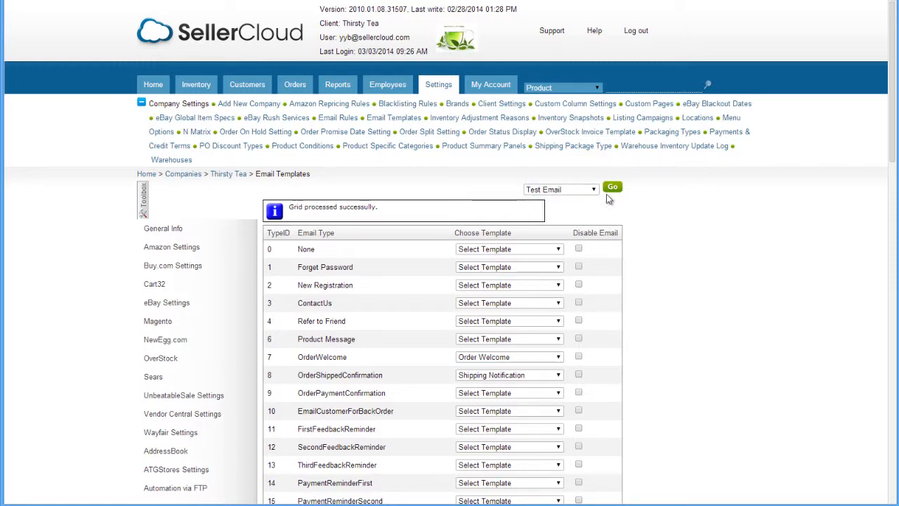
pyautogui.click(613, 187)
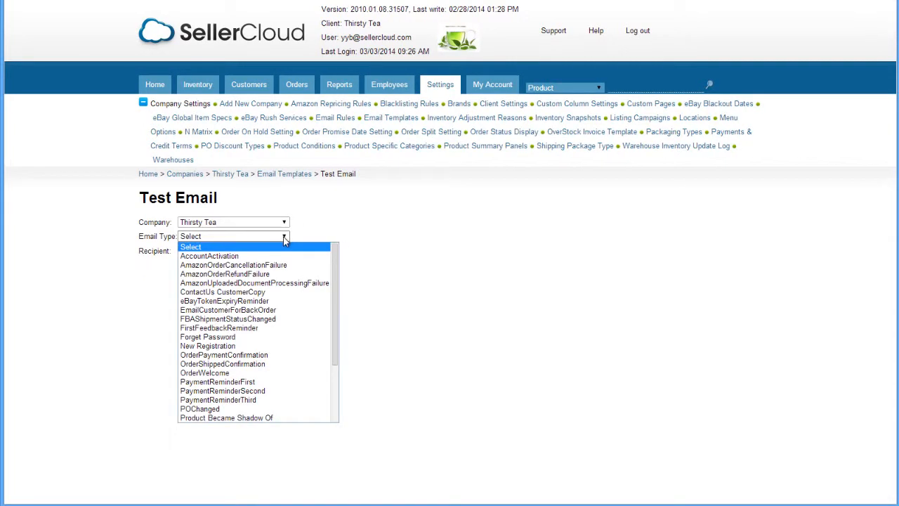
pyautogui.click(205, 372)
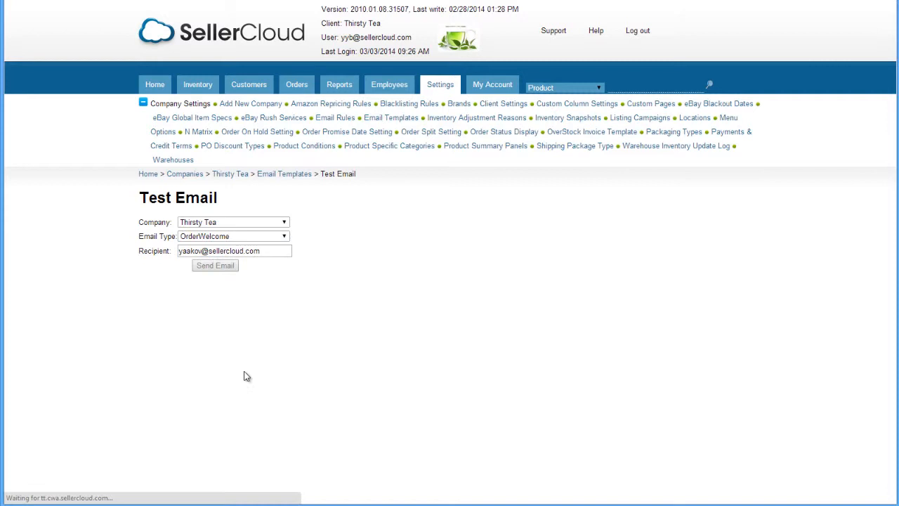
pyautogui.click(233, 236)
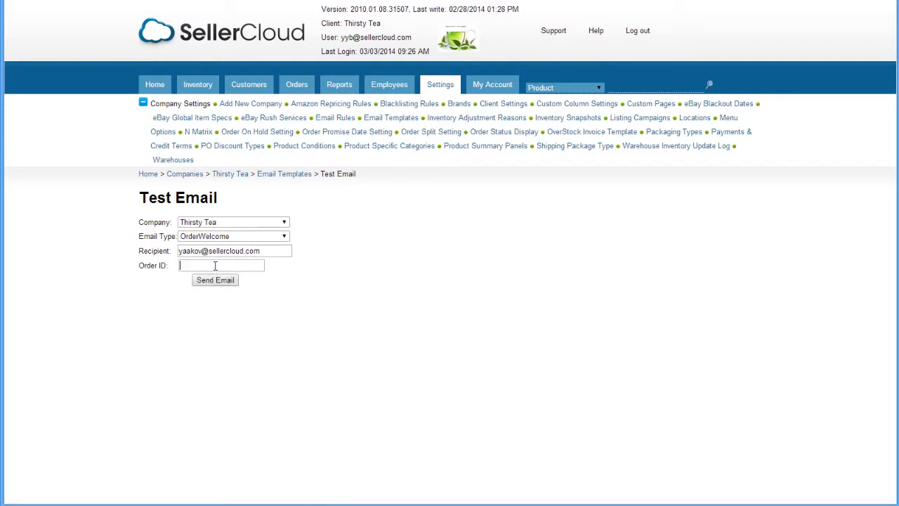
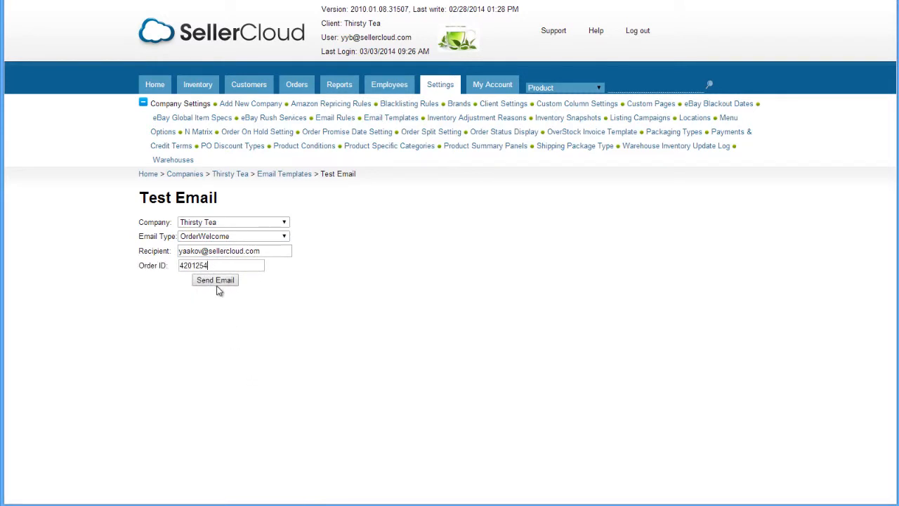
pyautogui.click(215, 280)
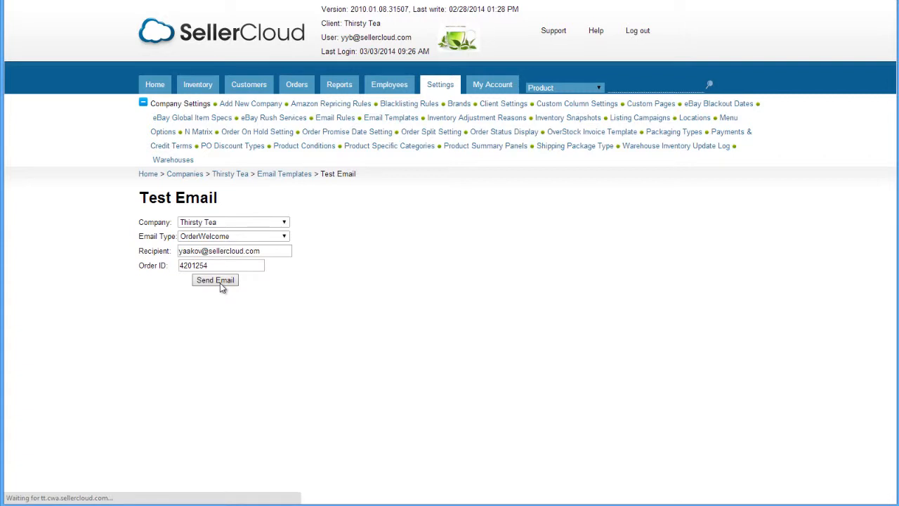
pyautogui.click(215, 279)
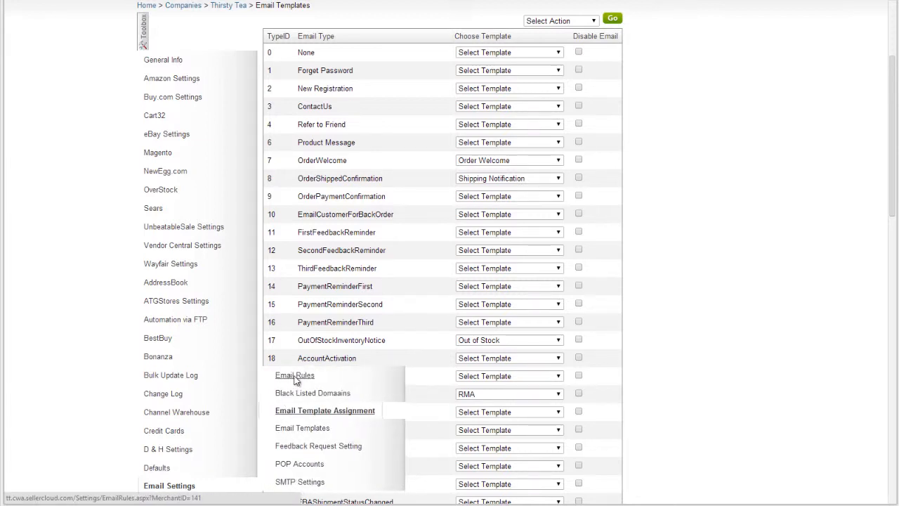
# Return to template assignments and open Feedback Request Setting.
pyautogui.click(295, 374)
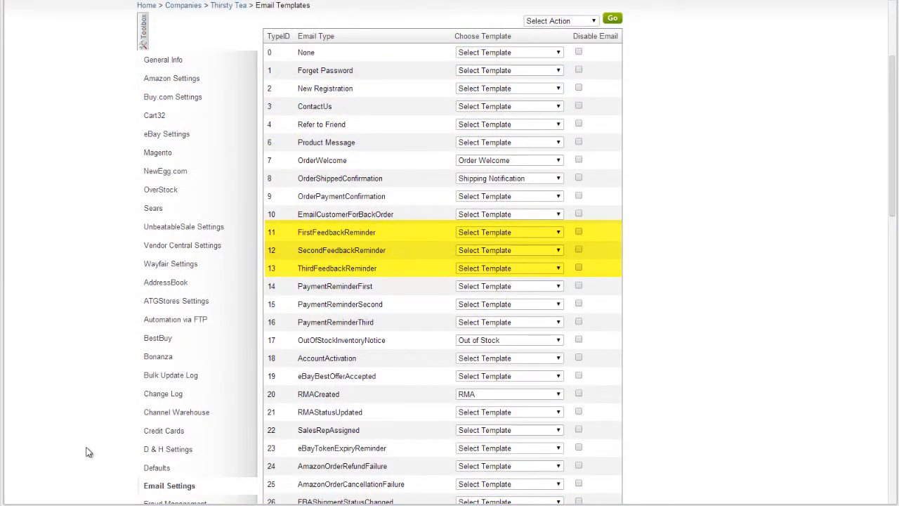
pyautogui.click(318, 447)
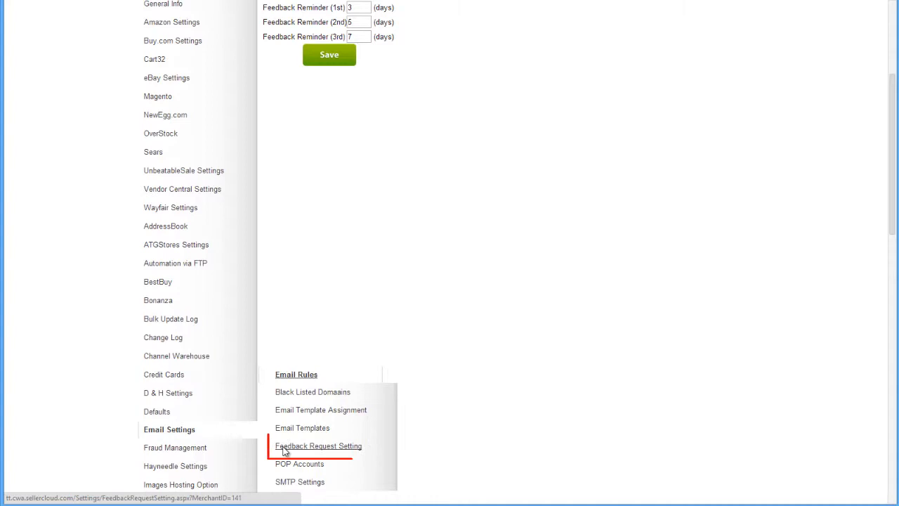
# Expand Email Settings in the company settings sidebar to reveal its sub-pages.
pyautogui.click(317, 445)
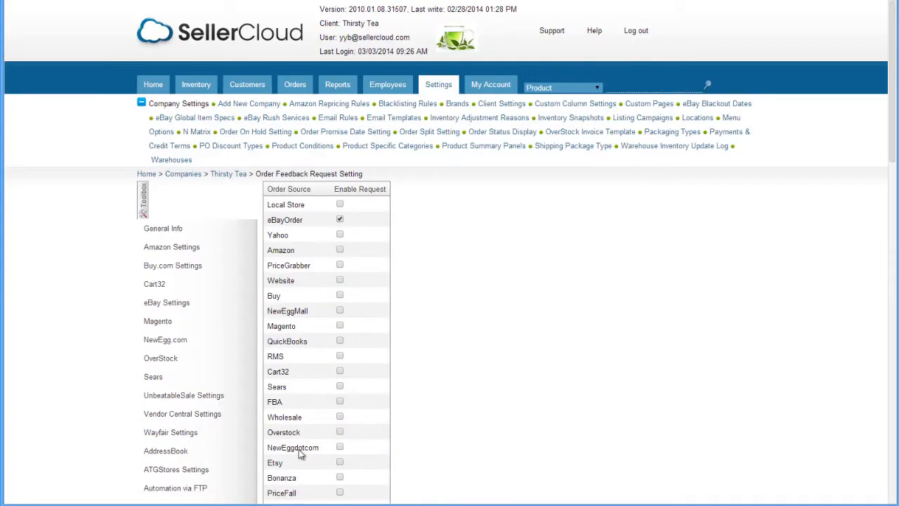
pyautogui.moveTo(344, 281)
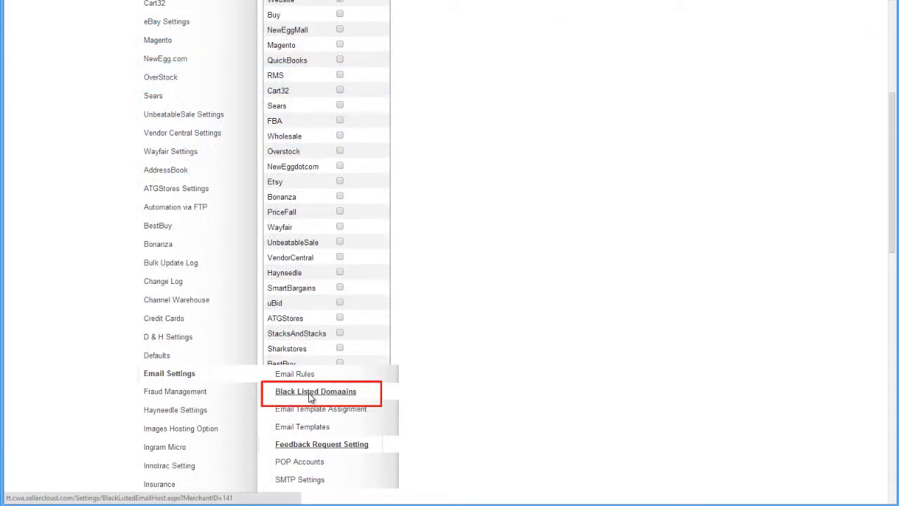
# Add marketplace.amazon.com to Black Listed Domains and save the list.
pyautogui.click(314, 390)
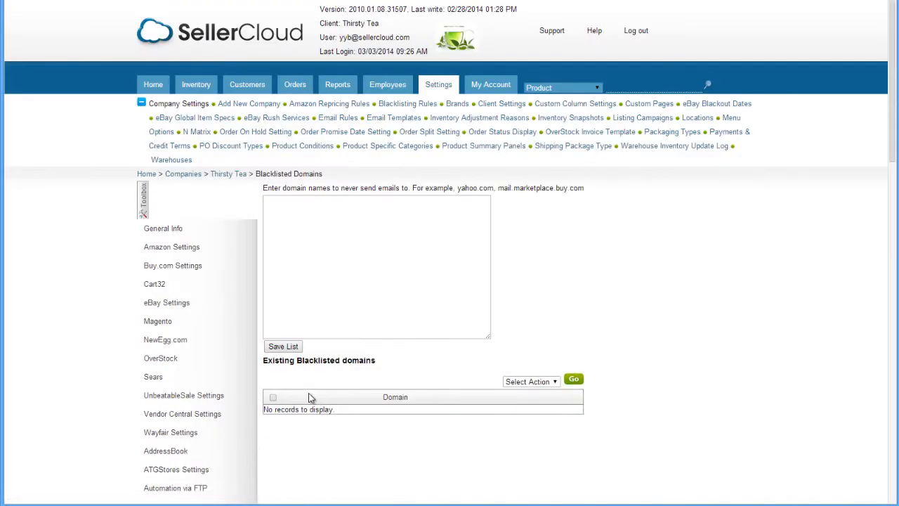
pyautogui.write('marketplace.amazon.com')
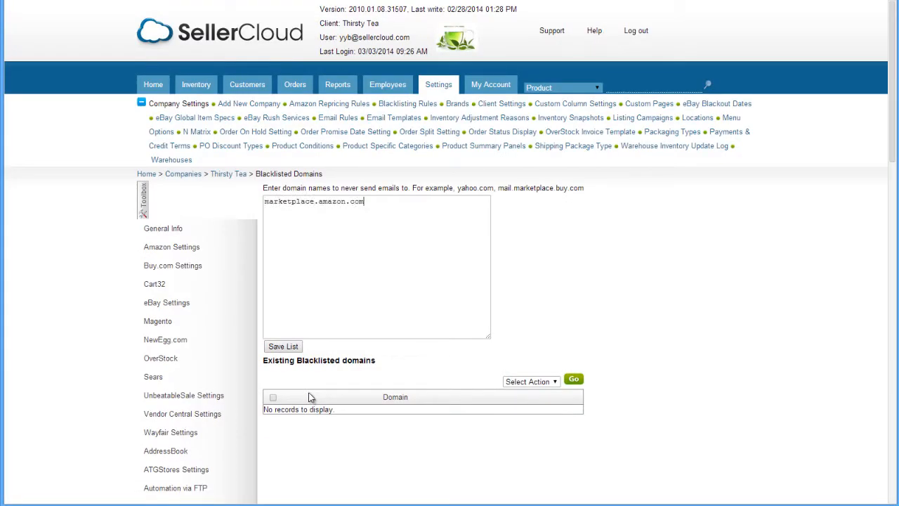
pyautogui.click(284, 346)
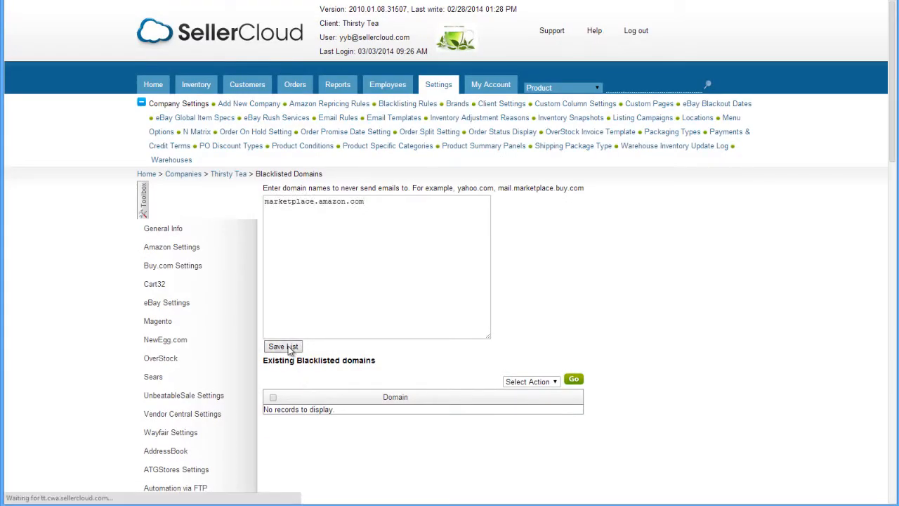
pyautogui.click(284, 345)
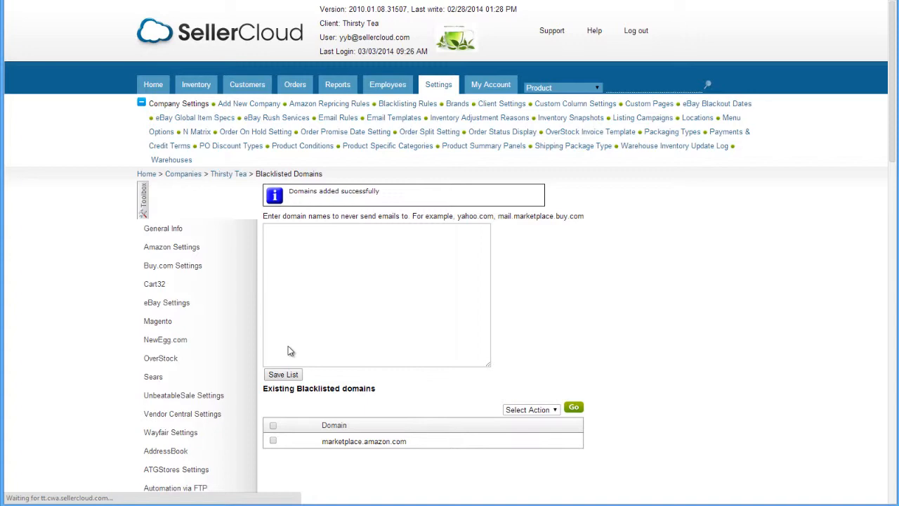
pyautogui.click(295, 84)
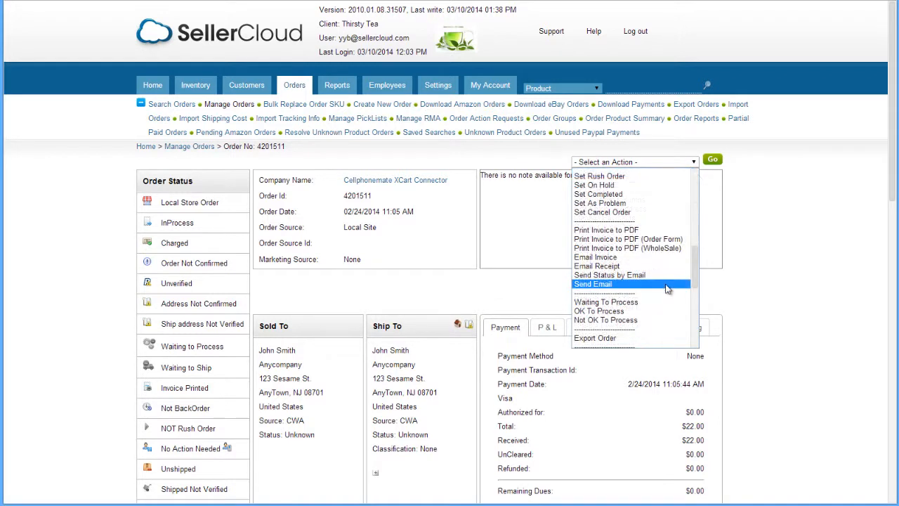
pyautogui.click(593, 284)
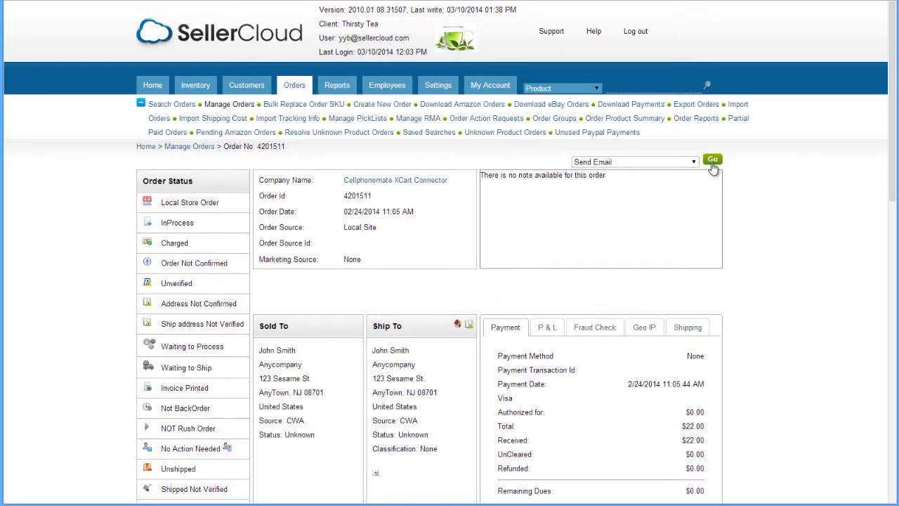
pyautogui.click(712, 161)
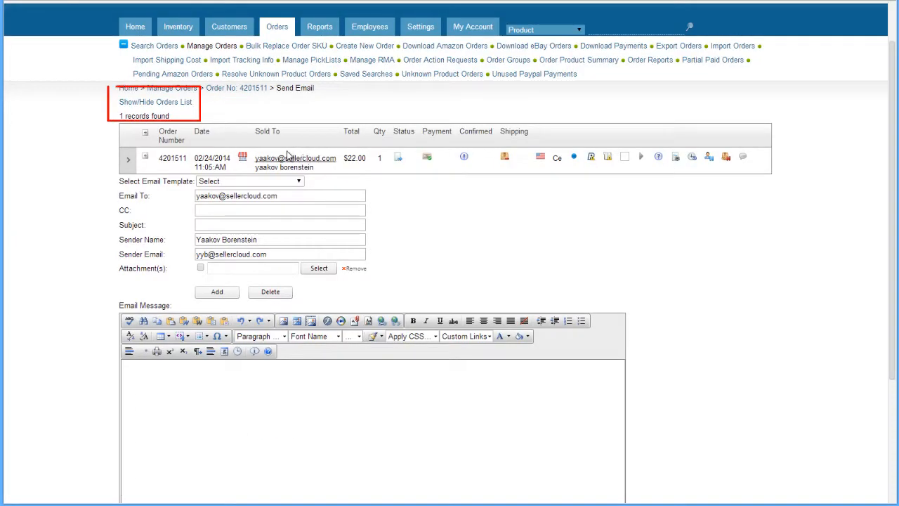
pyautogui.click(154, 101)
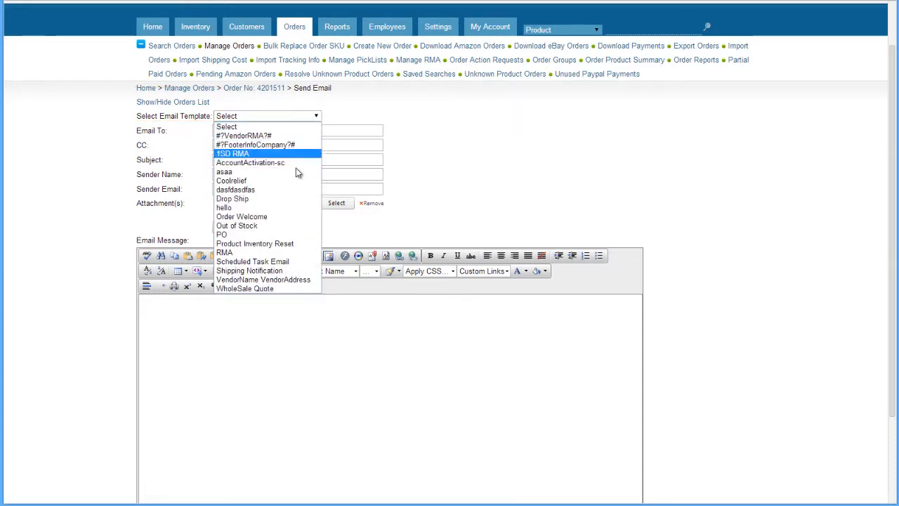
pyautogui.click(241, 217)
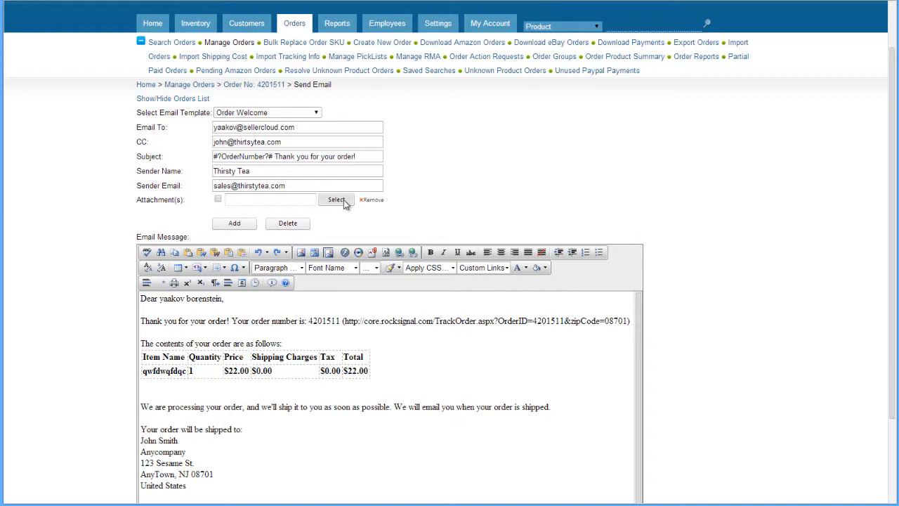
pyautogui.click(337, 200)
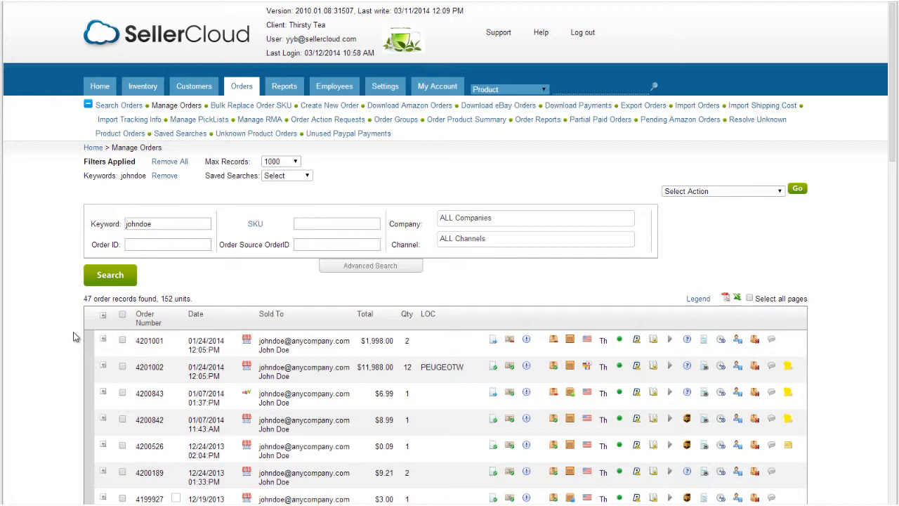
# Select all 47 johndoe orders and bulk-send them the Order Welcome email.
pyautogui.click(121, 314)
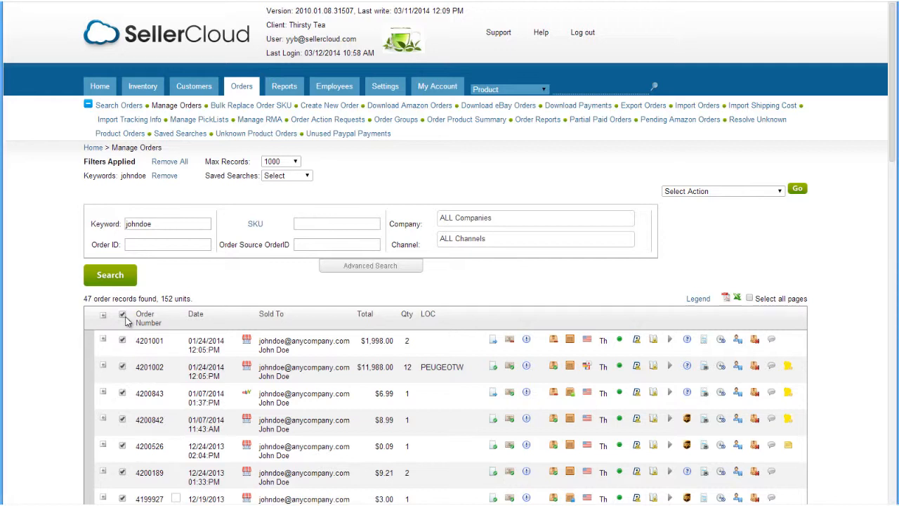
pyautogui.click(722, 191)
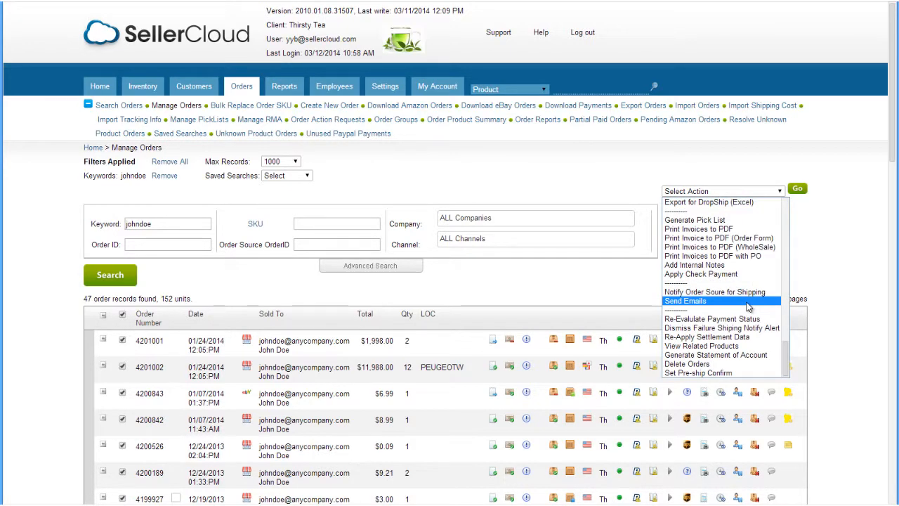
pyautogui.click(685, 301)
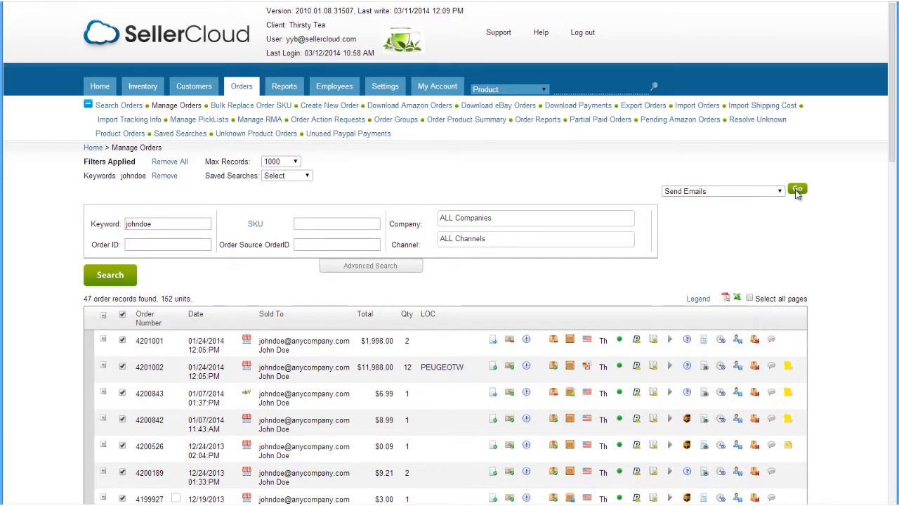
pyautogui.click(798, 191)
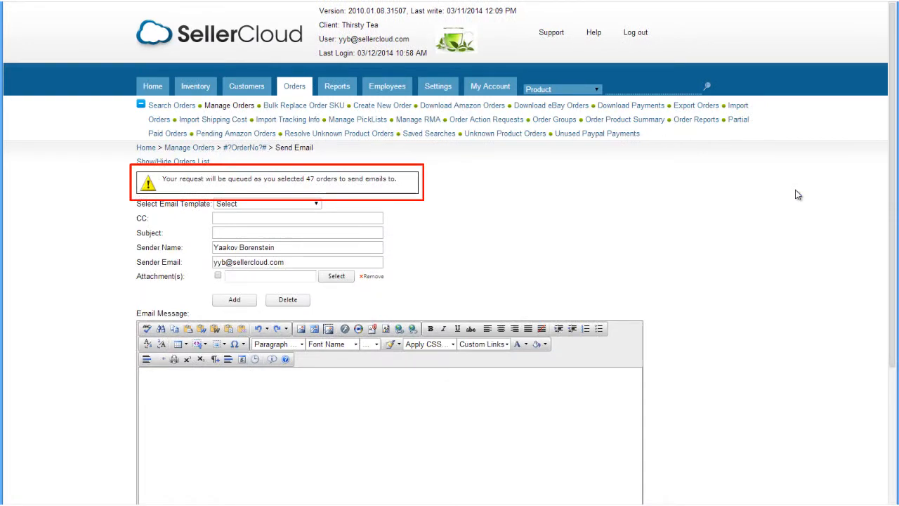
pyautogui.click(266, 203)
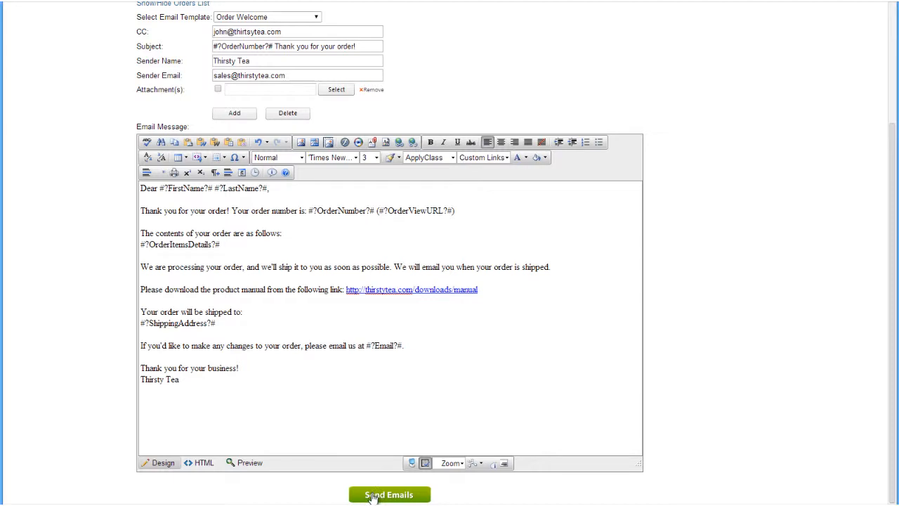
pyautogui.click(389, 494)
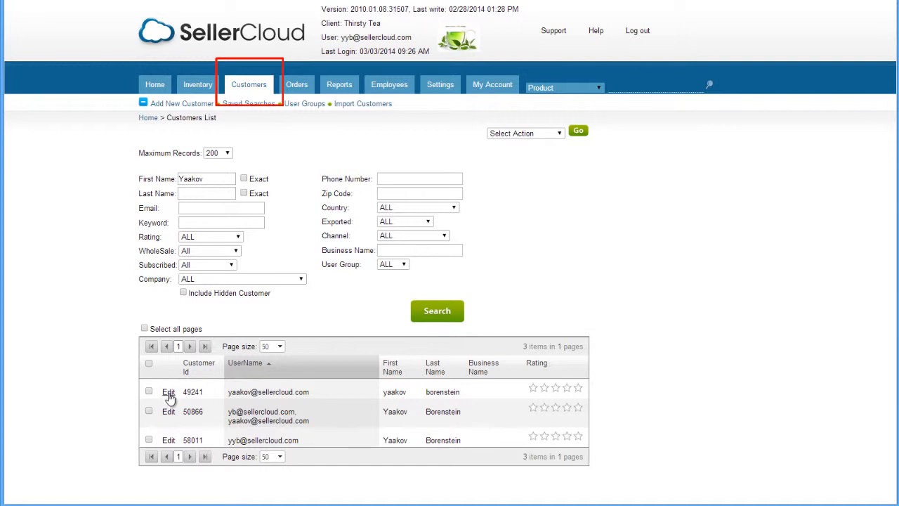
pyautogui.click(168, 391)
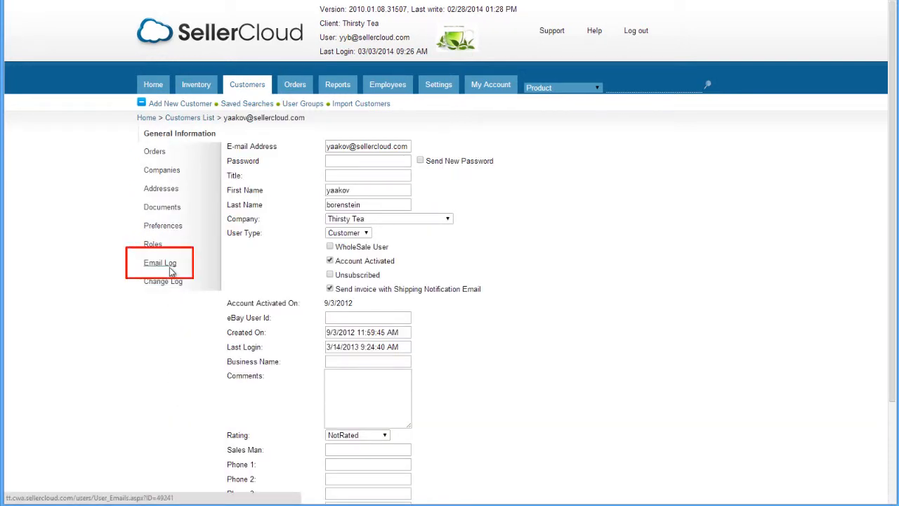
pyautogui.click(160, 262)
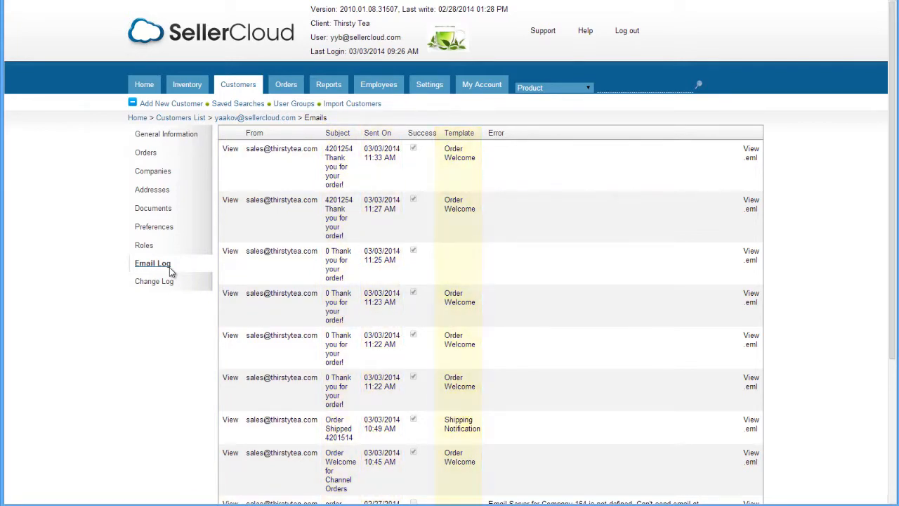
pyautogui.scroll(-3)
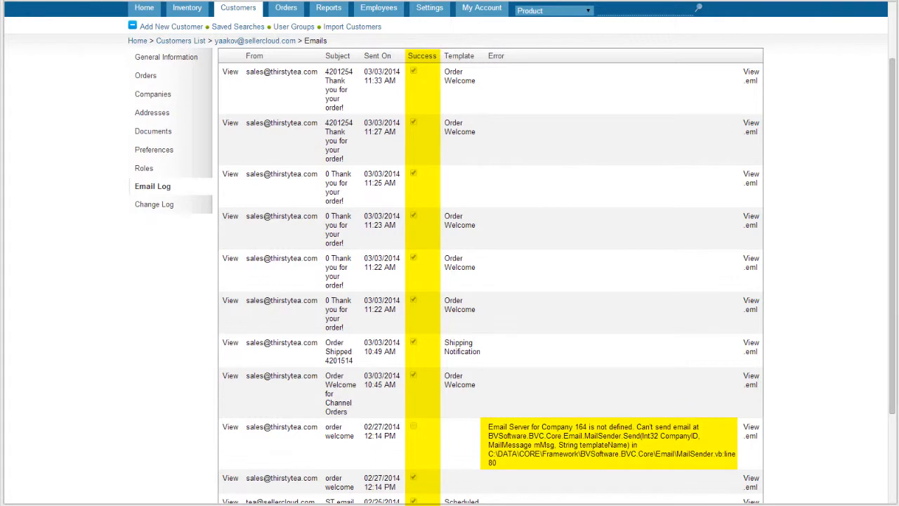